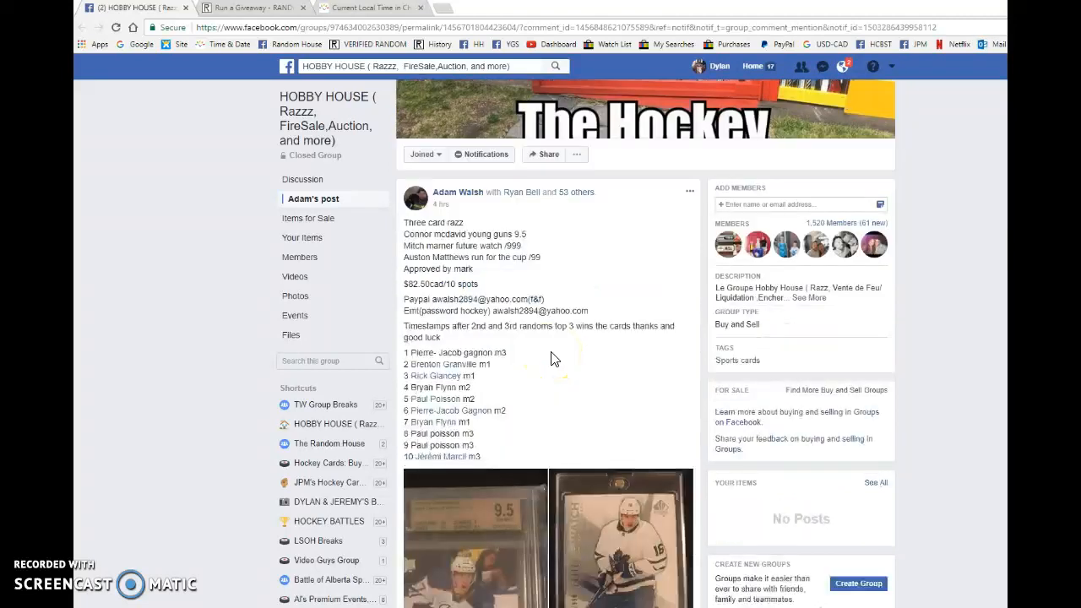
- Copy the post's ten numbered giveaway entries and scroll to the thread's comment box
scroll("down", 3)
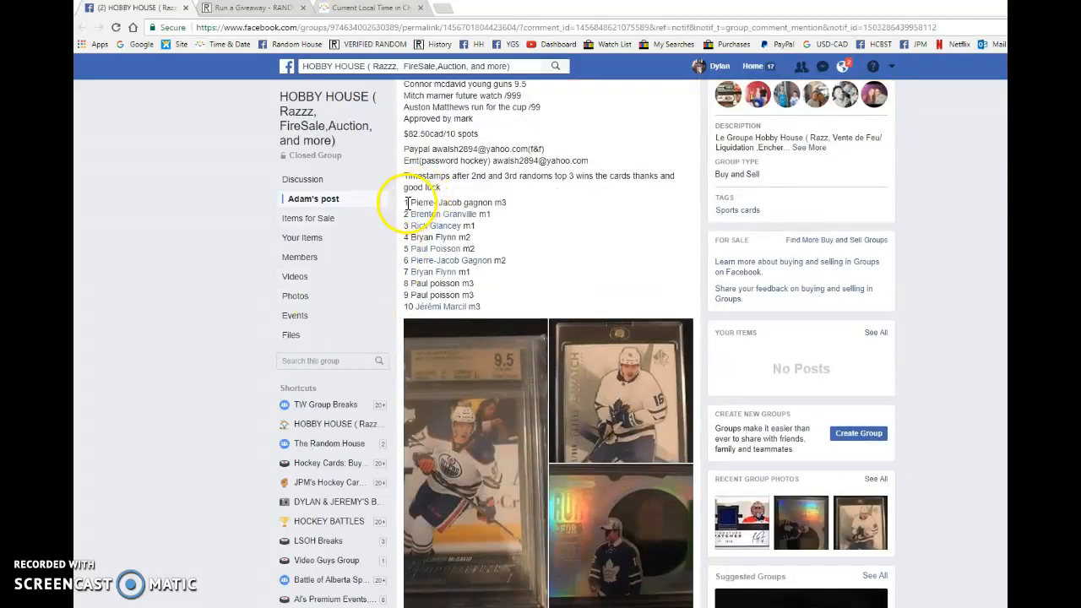
left_click_drag(404, 202, 481, 307)
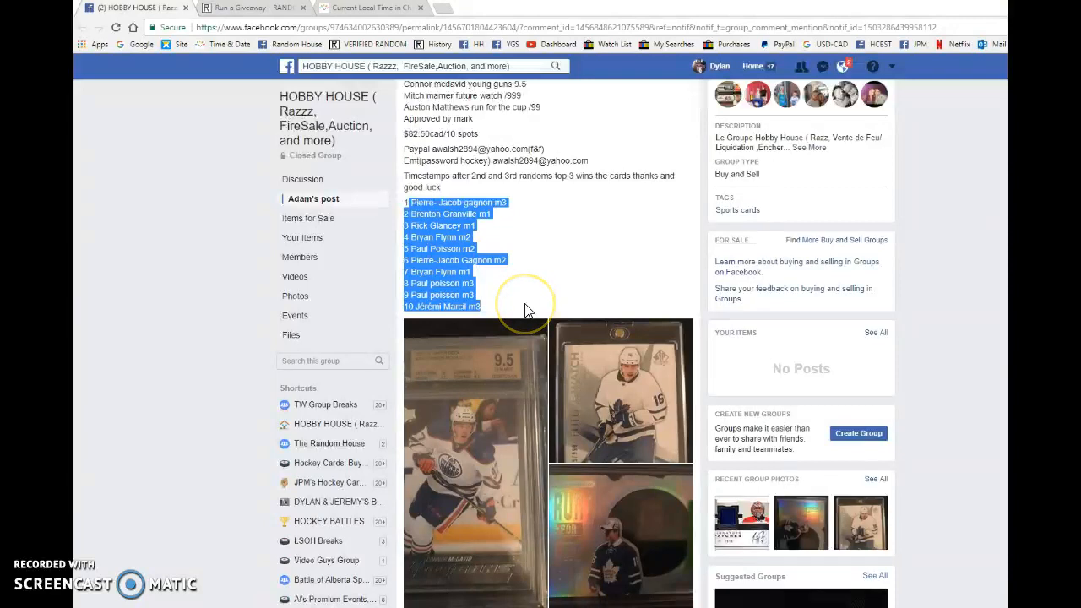
left_click(460, 448)
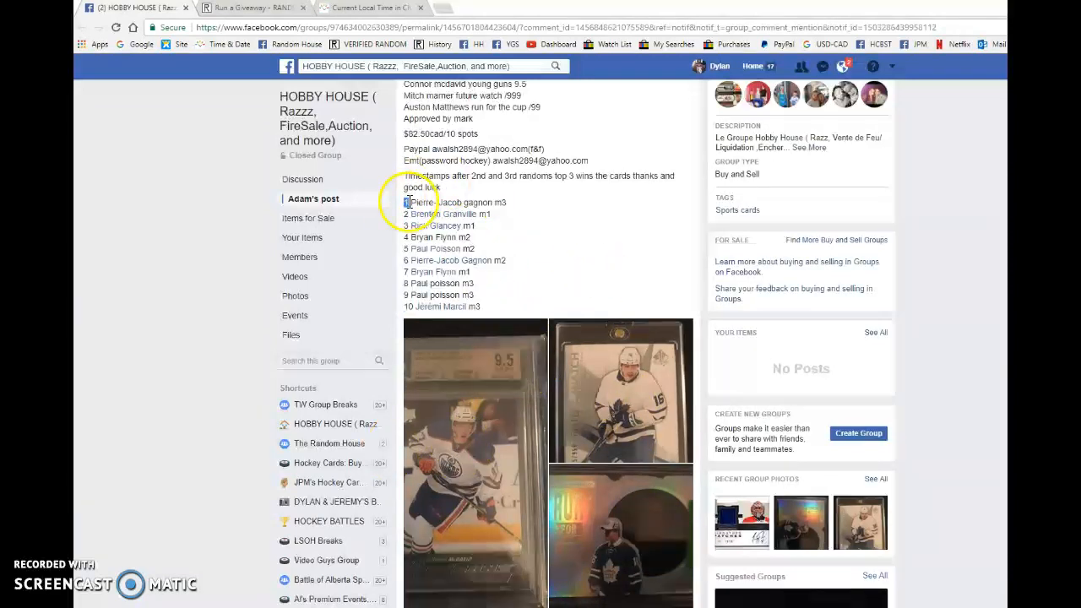
scroll("down", 3)
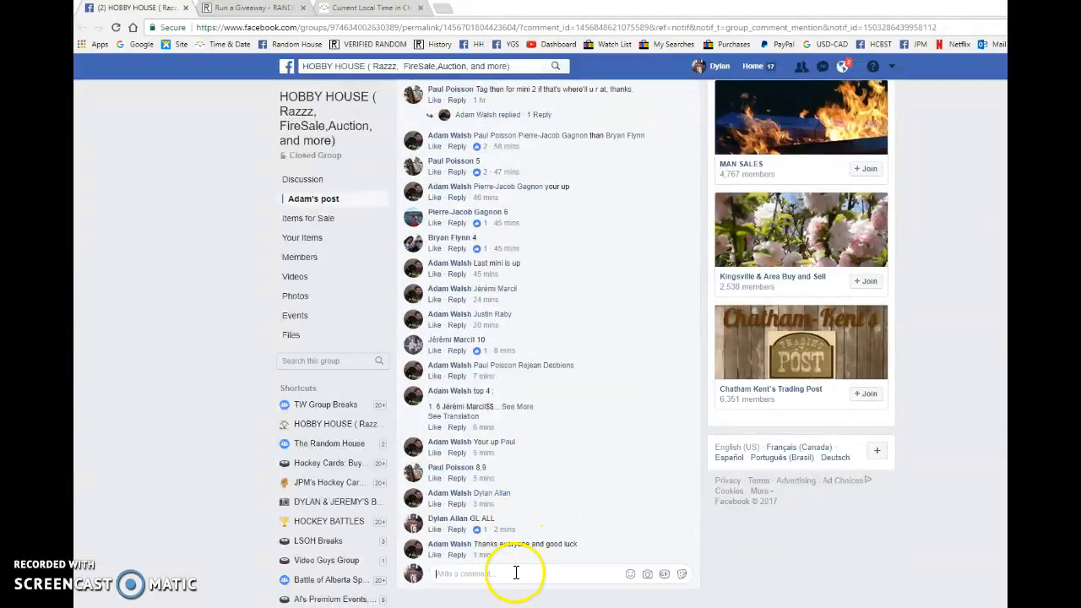
- Run the ten-entry giveaway through all three randomization rounds on RANDOM.ORG
left_click(254, 6)
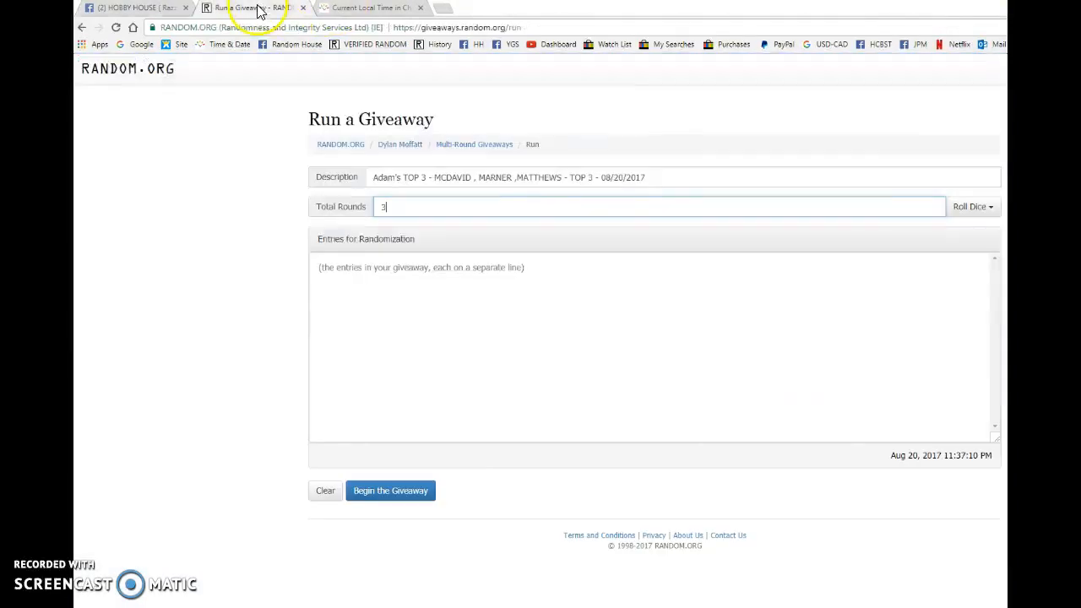
left_click(388, 490)
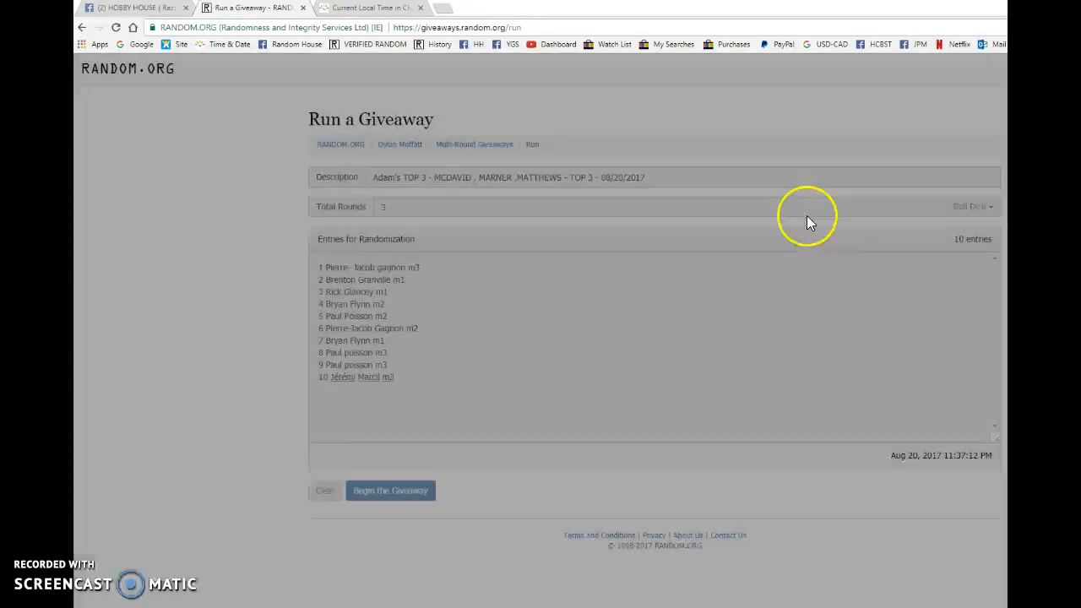
left_click(389, 490)
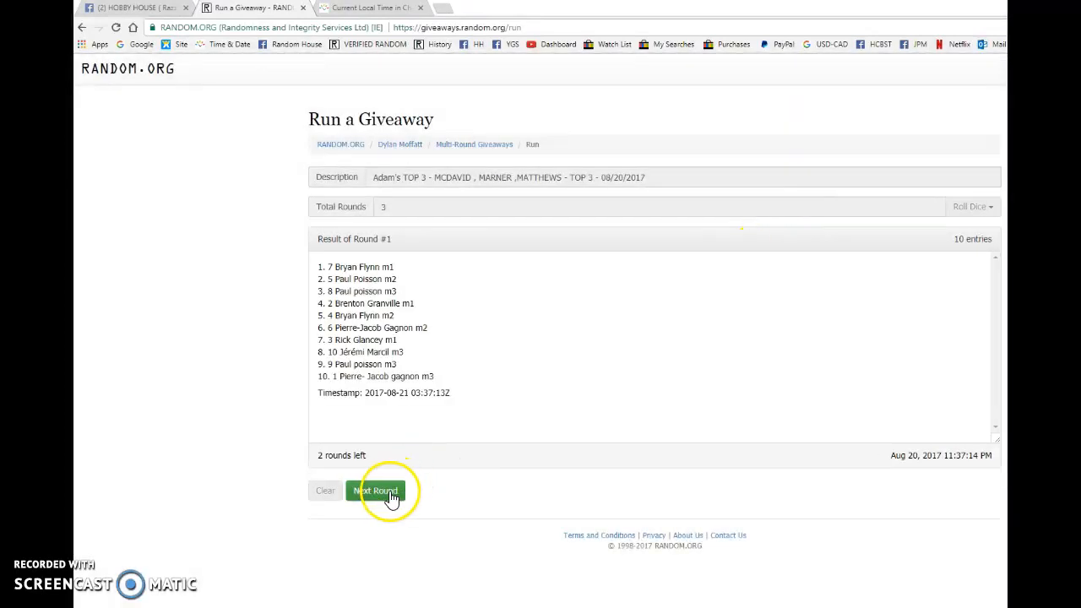
left_click(375, 489)
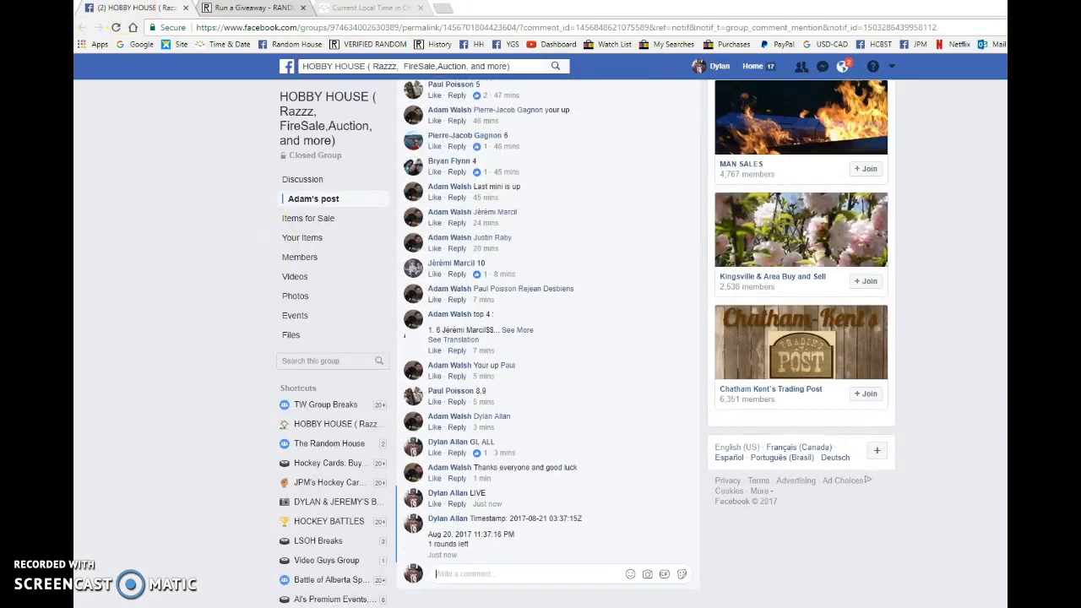
mouse_move(493, 554)
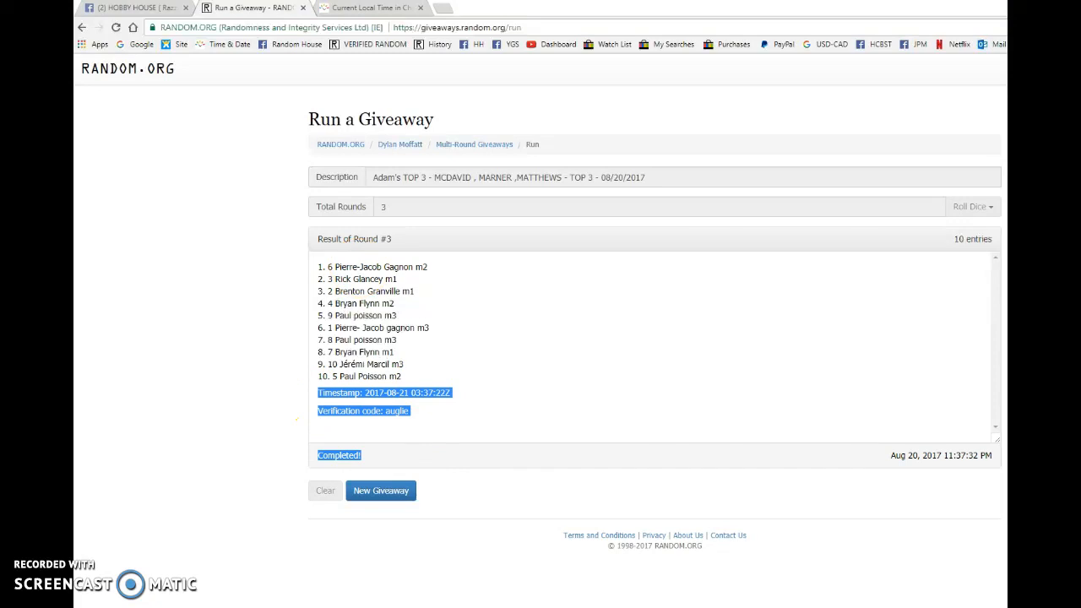
- Post the round timestamps as Facebook comments, check local time, and return to the final results
left_click(126, 7)
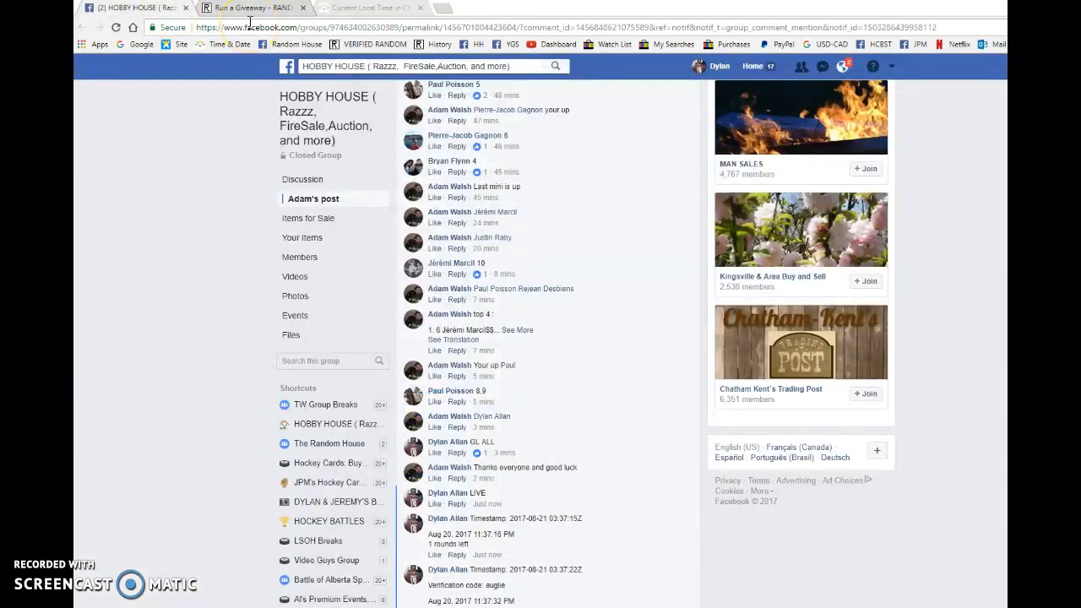
scroll("down", 3)
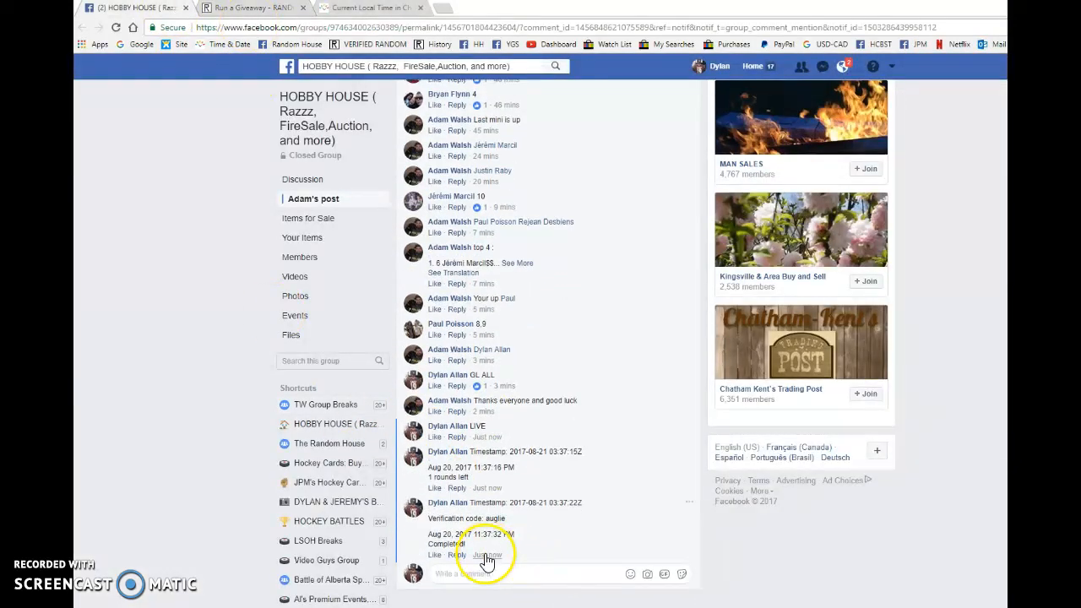
left_click(368, 7)
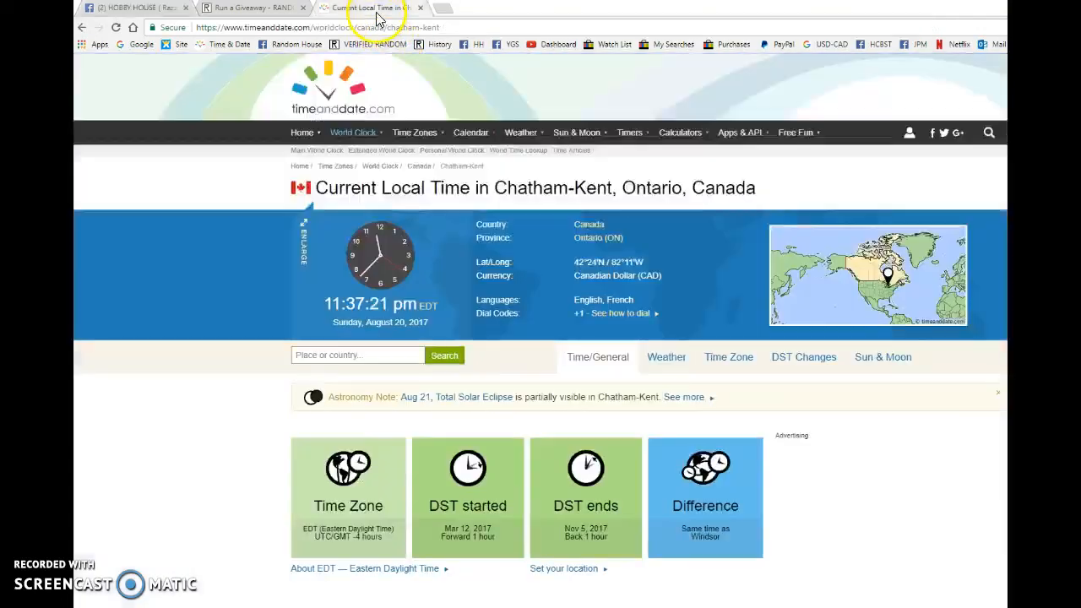
left_click(250, 6)
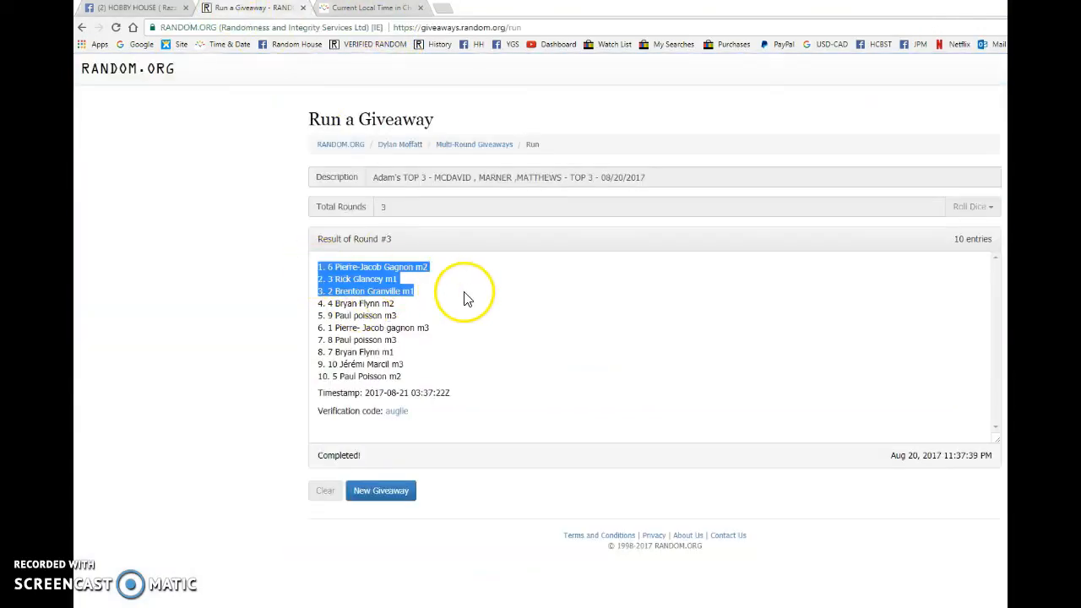